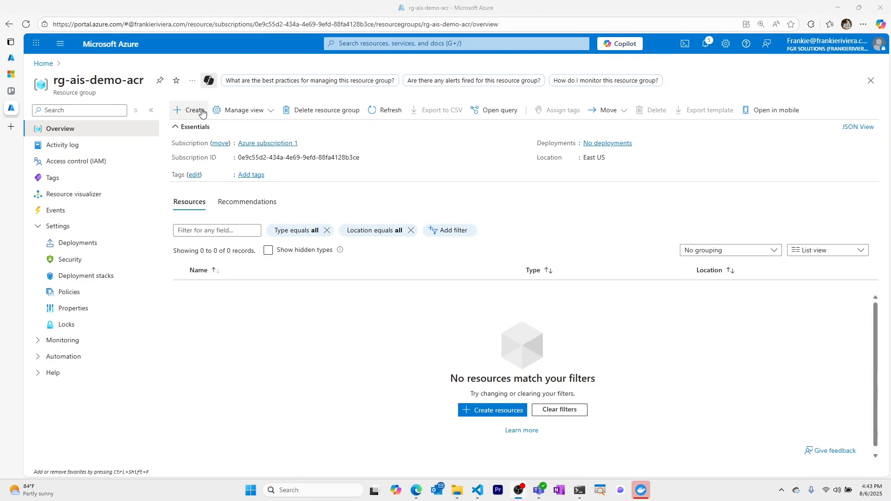
- Start a new Container Registry resource from a Marketplace search for 'container registry'
left_click(193, 109)
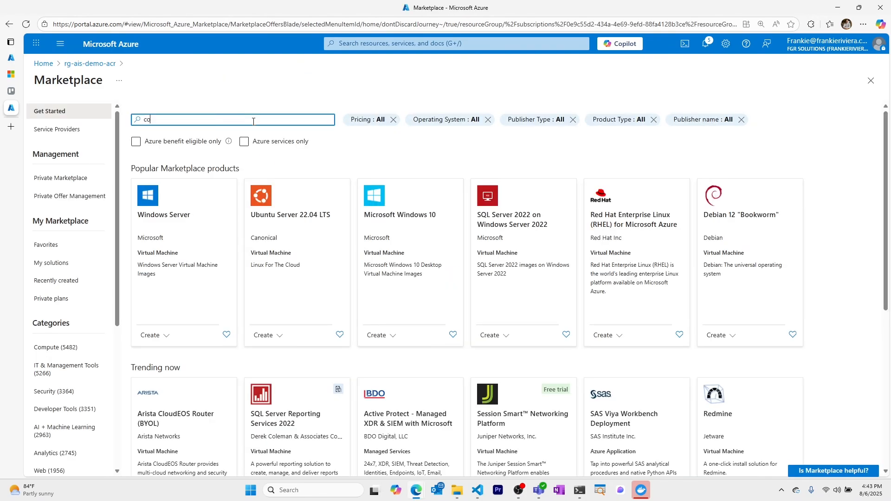
type("container registry")
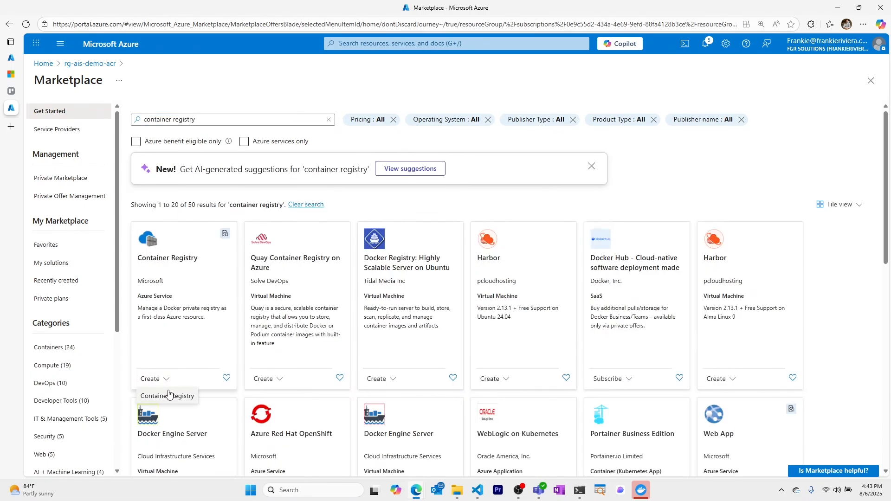
left_click(149, 379)
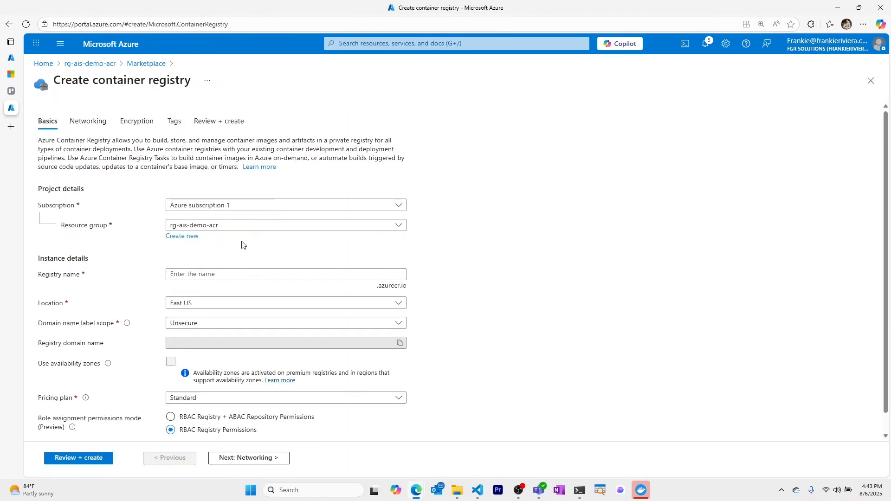
- Name the registry acraisdemoacr, giving the domain acraisdemoacr.azurecr.io
left_click(285, 274)
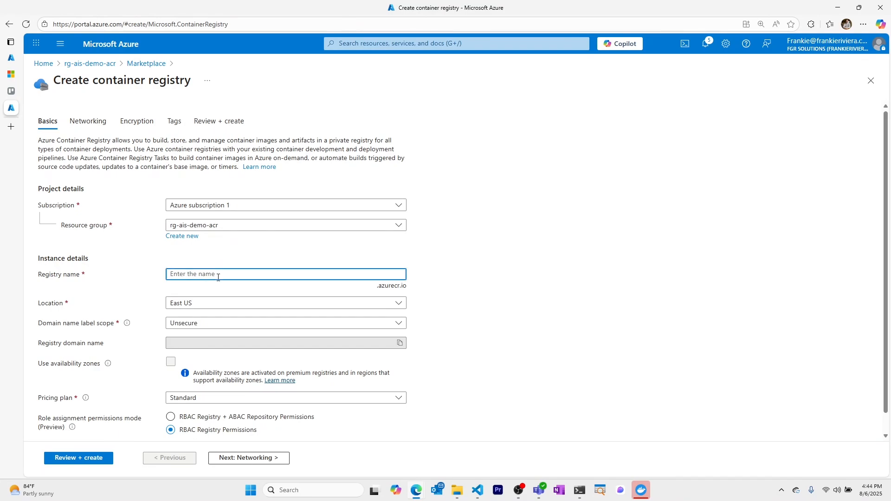
type("acr")
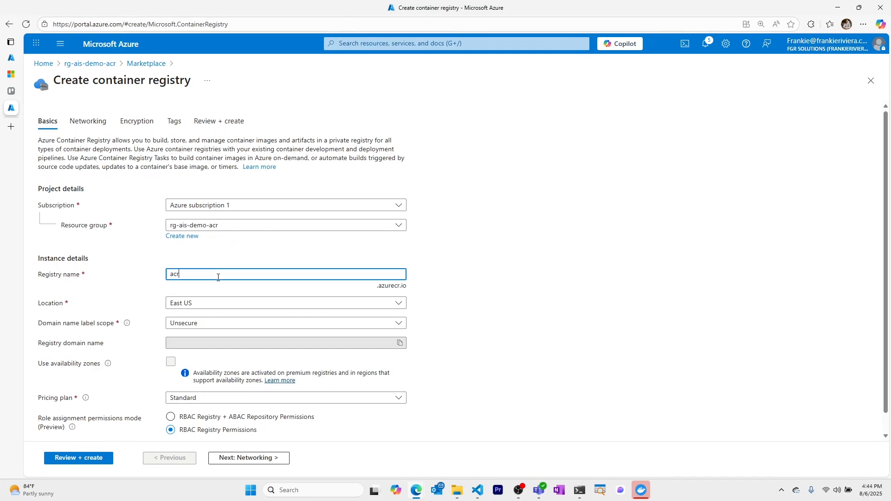
type("ais")
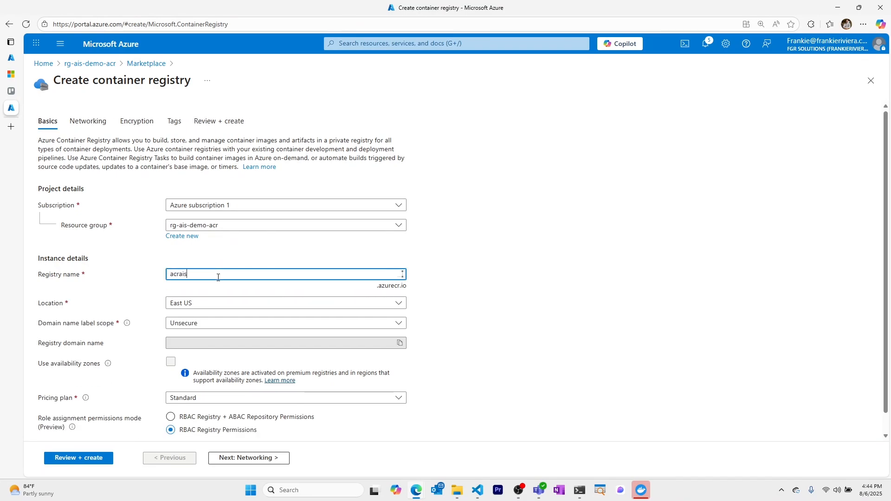
type("demo")
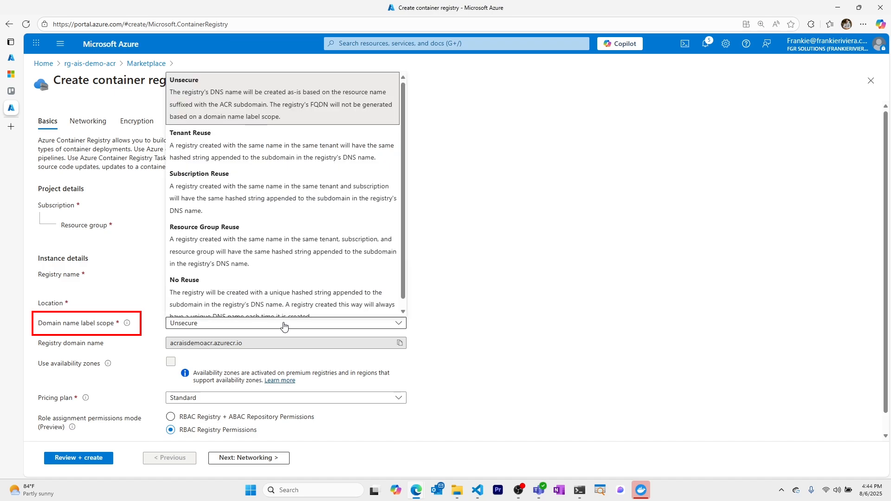
mouse_move(286, 174)
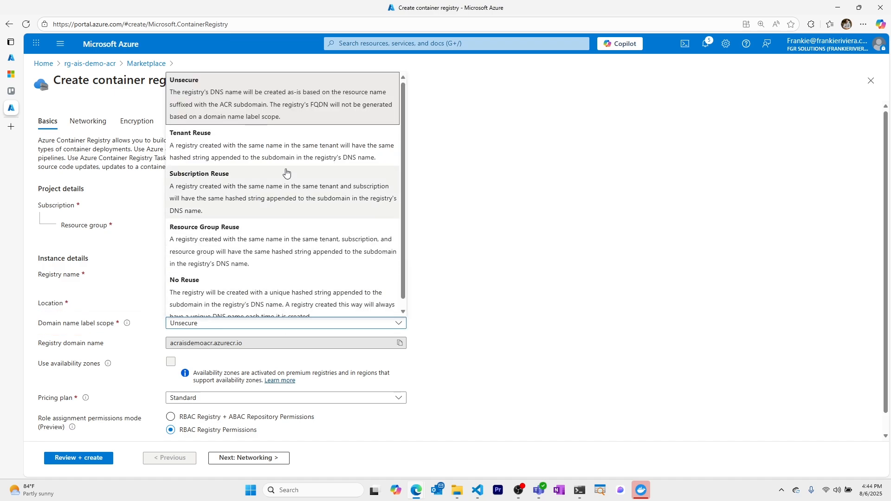
mouse_move(298, 109)
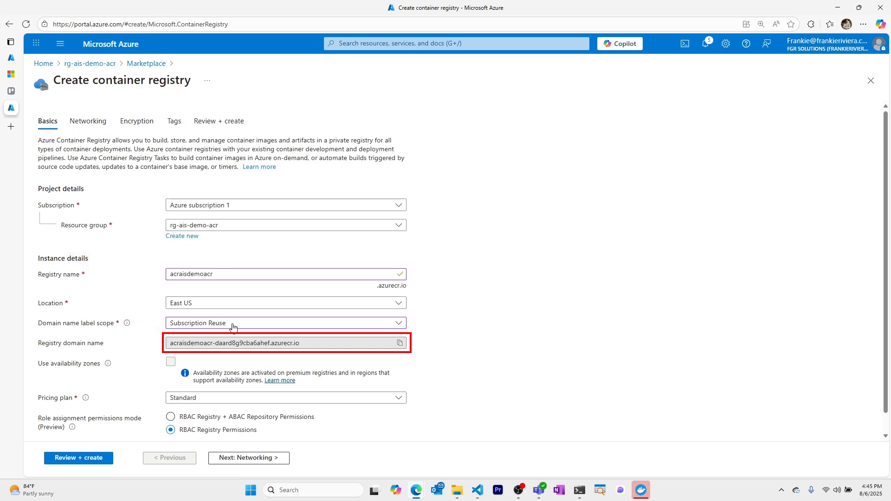
- Try the domain name label scope options, leave it Unsecure, and look up the pricing plan tiers
left_click(285, 323)
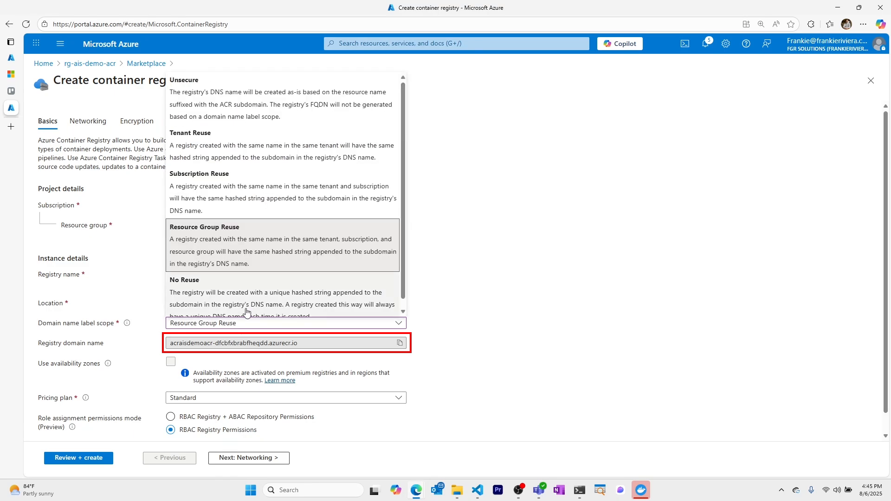
mouse_move(265, 153)
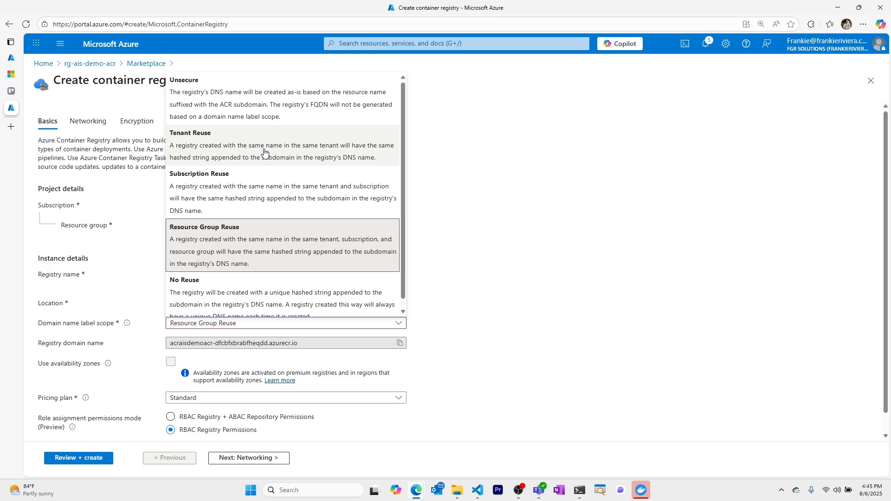
mouse_move(282, 145)
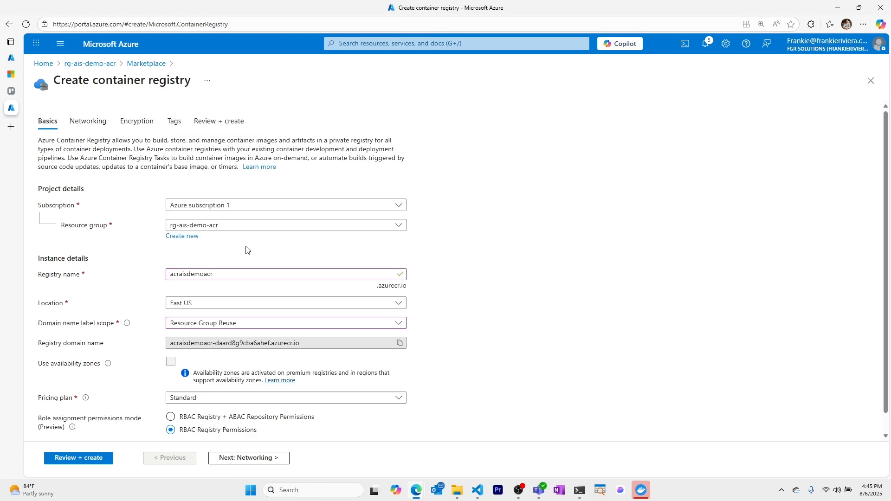
left_click(285, 323)
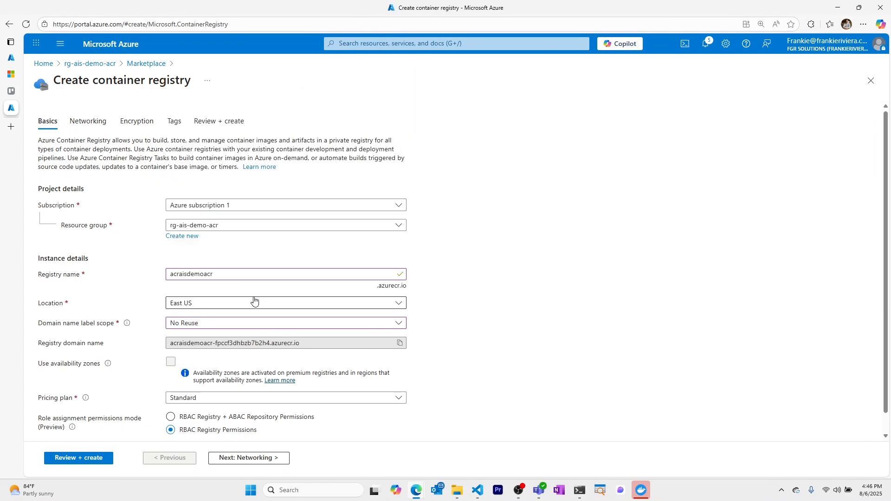
left_click(285, 323)
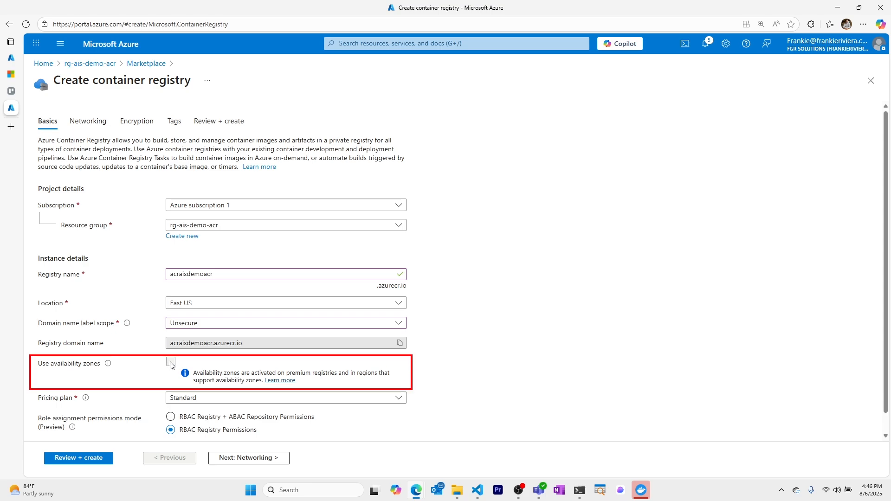
scroll("down", 3)
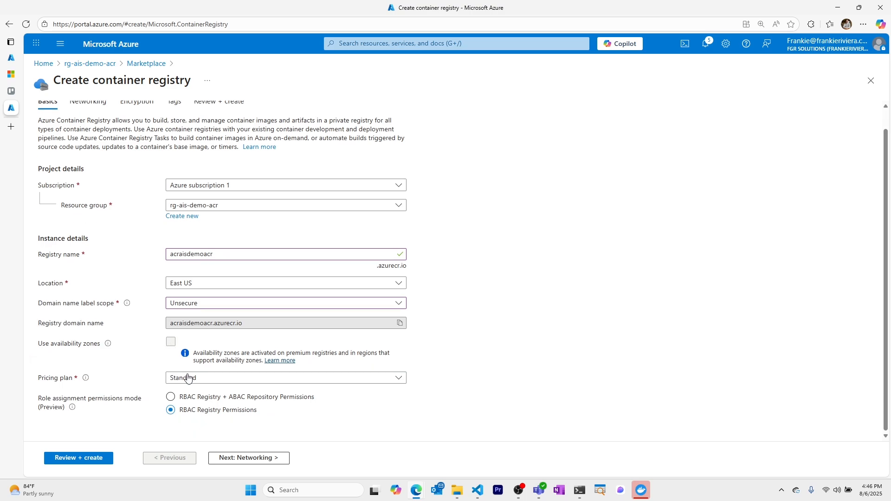
left_click(284, 378)
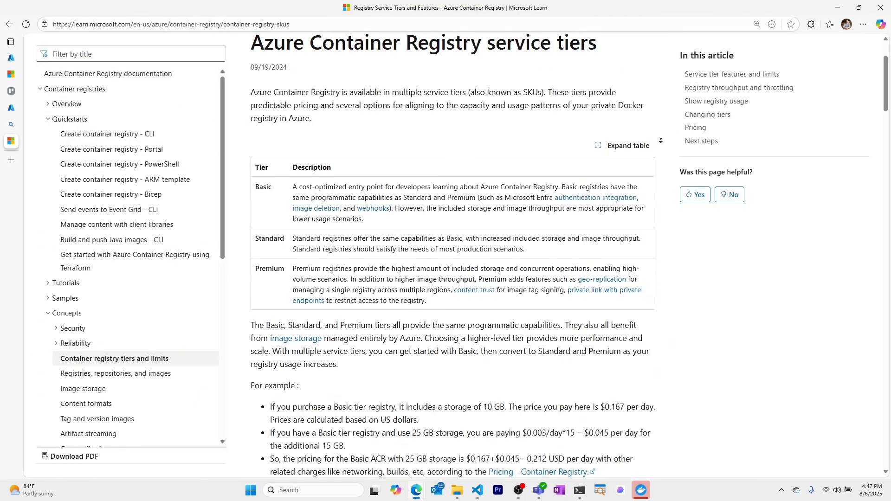
- Read through the Basic, Standard and Premium tier comparison in the Service tiers article
scroll("down", 3)
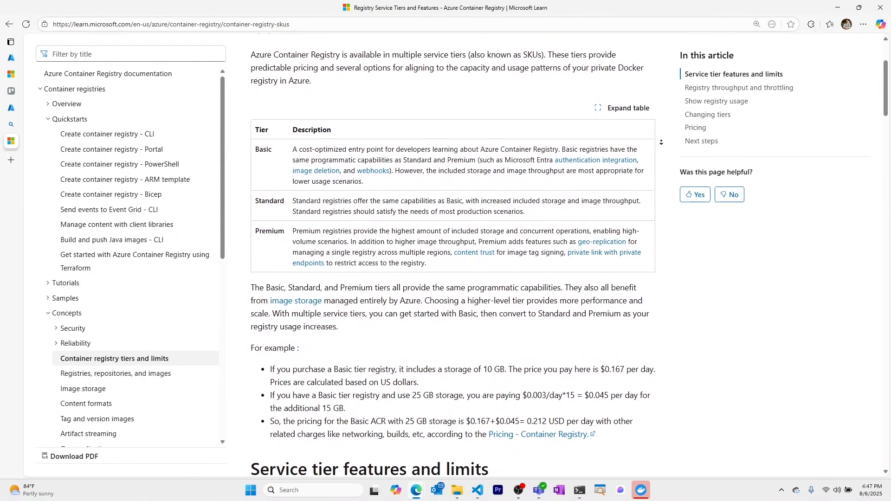
scroll("down", 3)
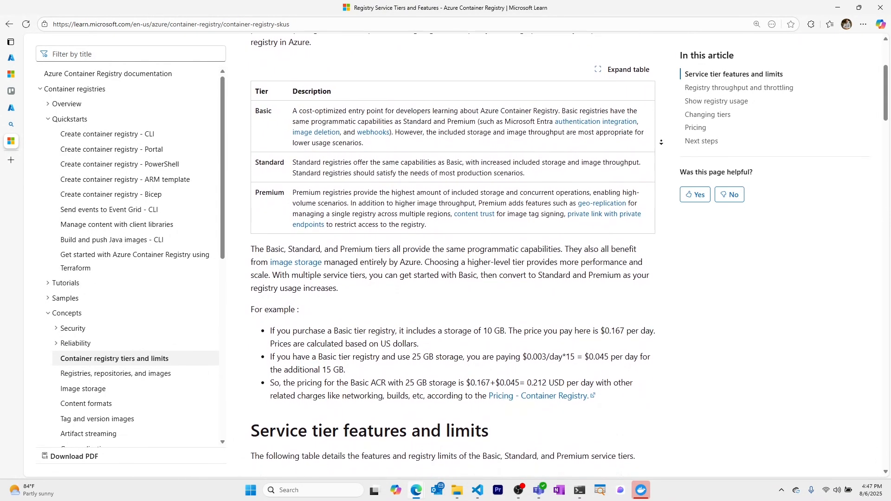
scroll("down", 3)
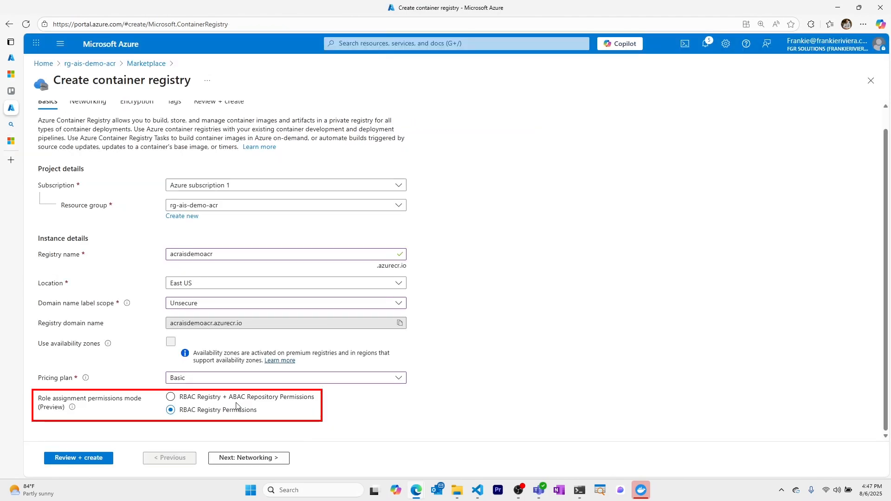
- Compare the permissions modes, keep RBAC Registry Permissions, and continue toward Review + create
left_click(171, 396)
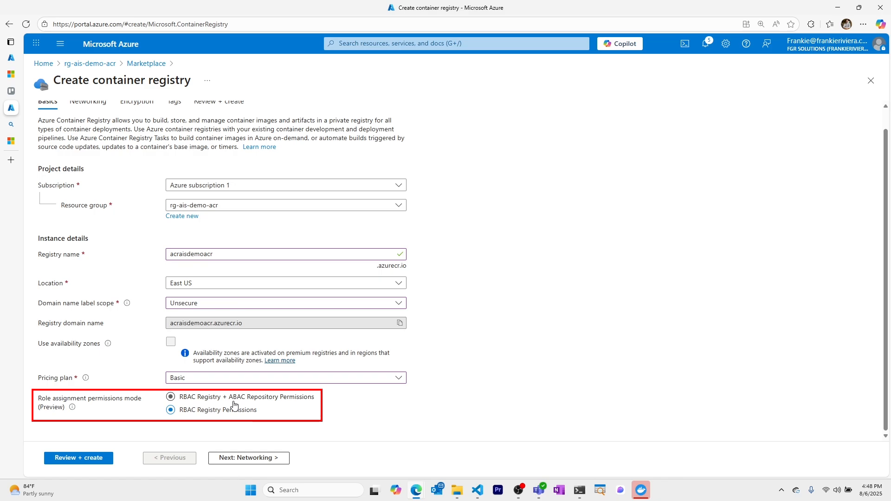
left_click(171, 409)
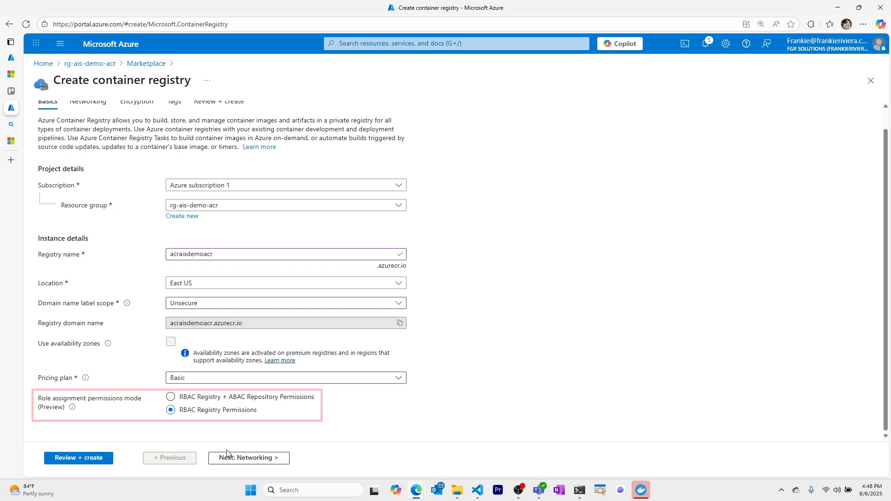
left_click(248, 457)
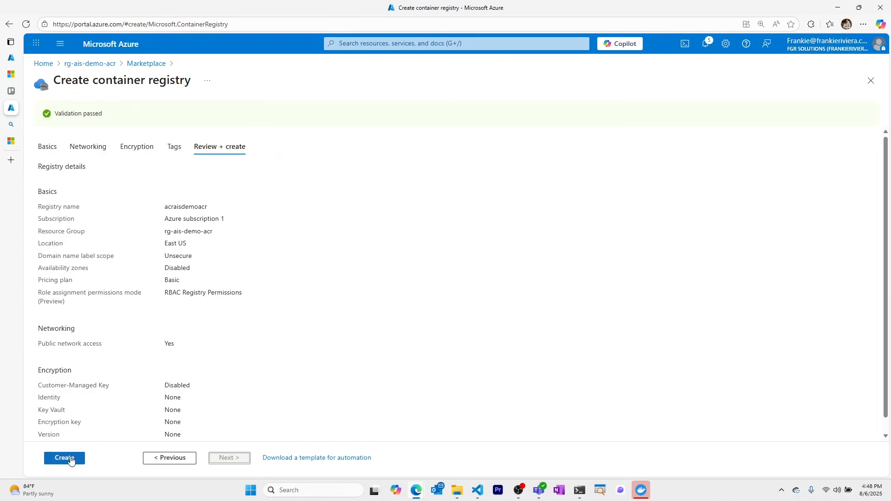
- Deploy the acraisdemoacr registry and bring up its 'Push an image' instructions
left_click(65, 457)
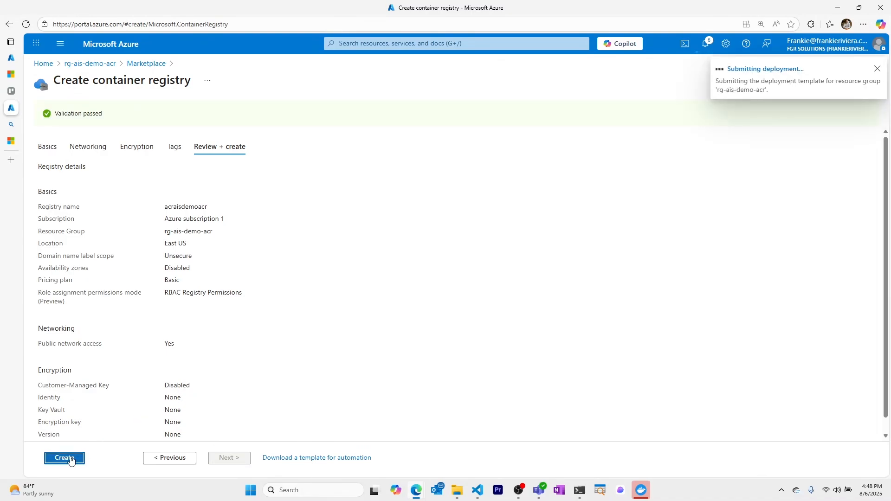
left_click(64, 458)
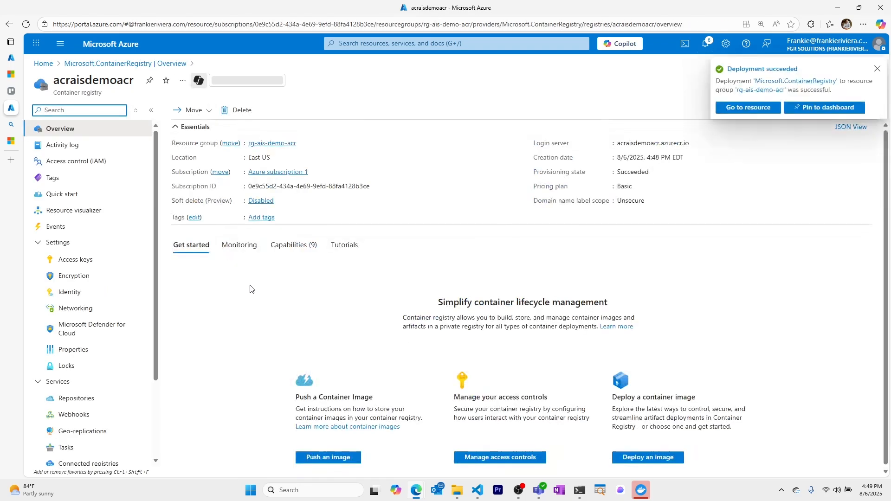
left_click(328, 456)
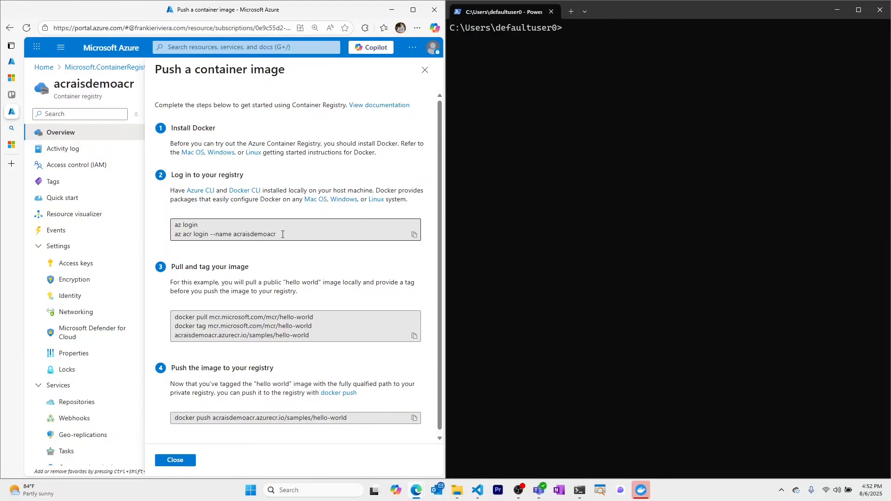
- Log in to acraisdemoacr with 'az acr login ... -g rg-ais-demo-acr' and list local Docker images
double_click(256, 234)
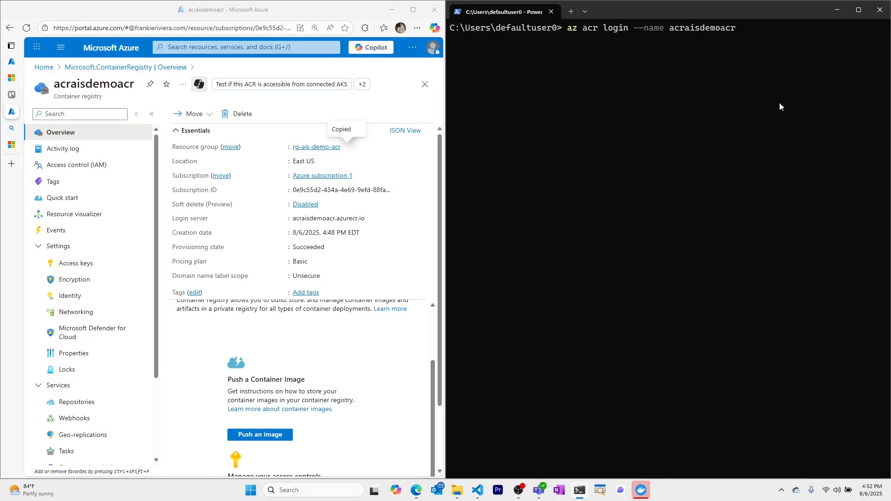
type("-g")
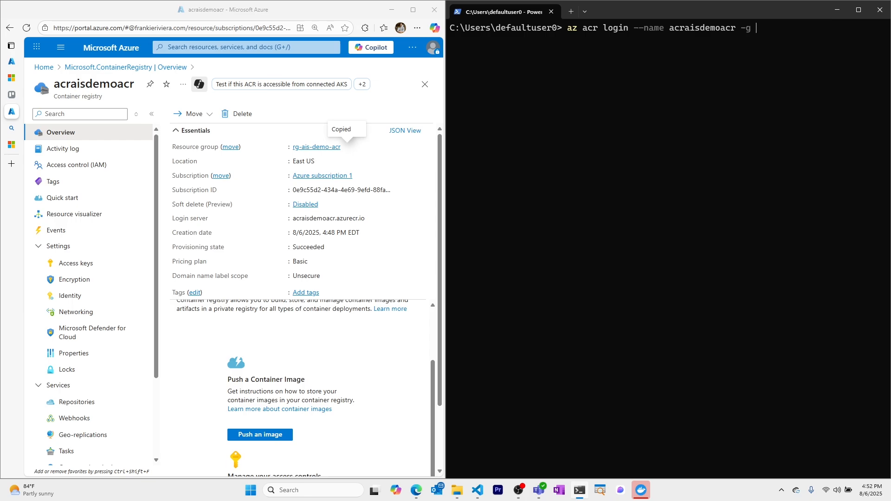
type("rg-ais-demo-acr")
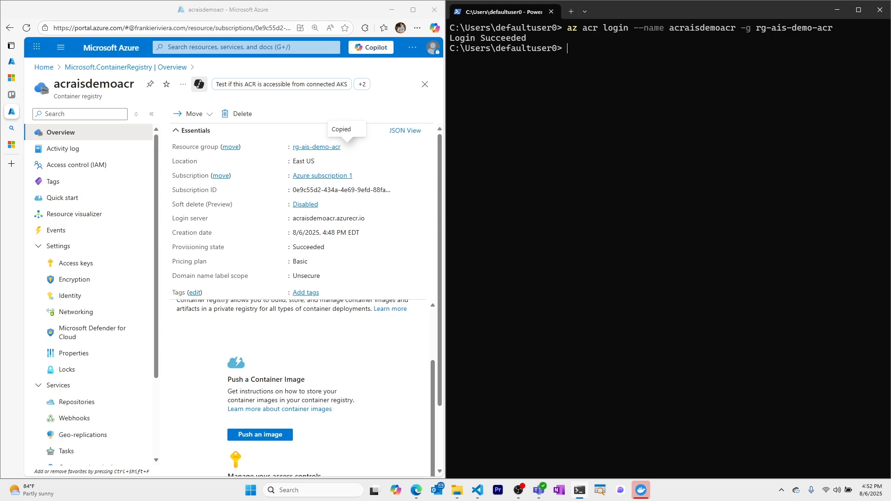
type("docker images")
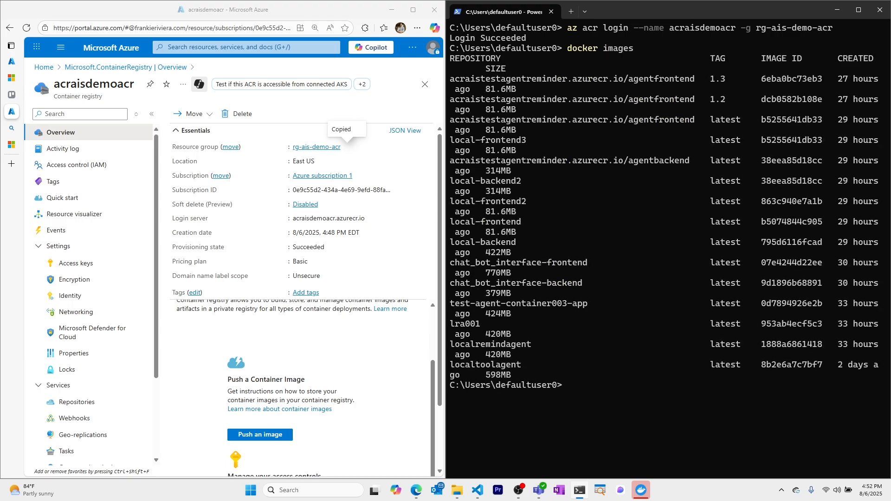
- Enable the admin user under Access keys, then view the still-empty Repositories list
type("docker log")
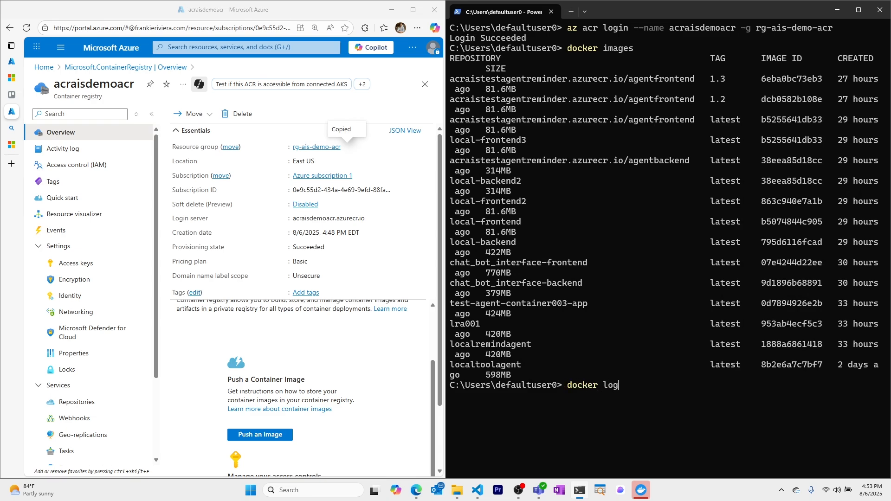
type("in")
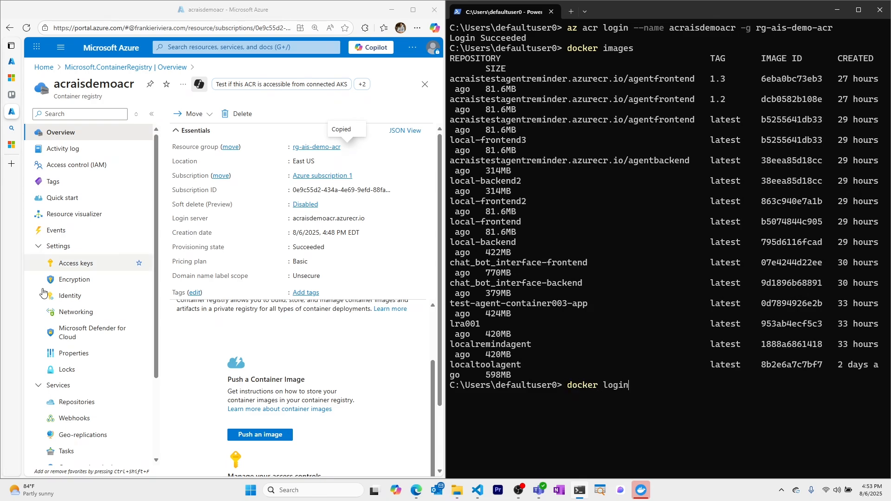
left_click(75, 263)
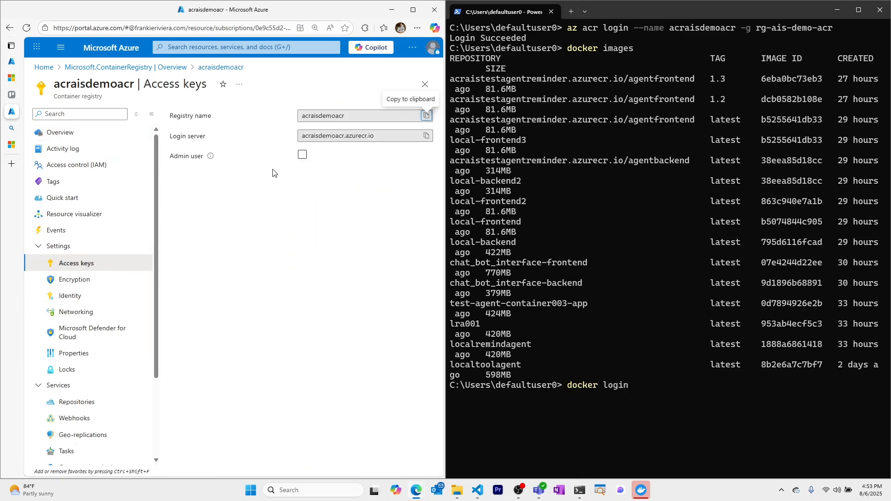
left_click(301, 154)
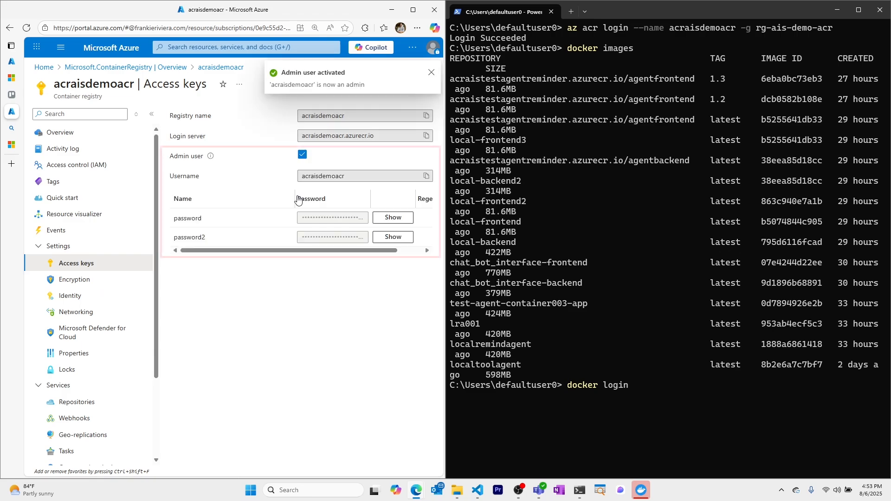
left_click(431, 73)
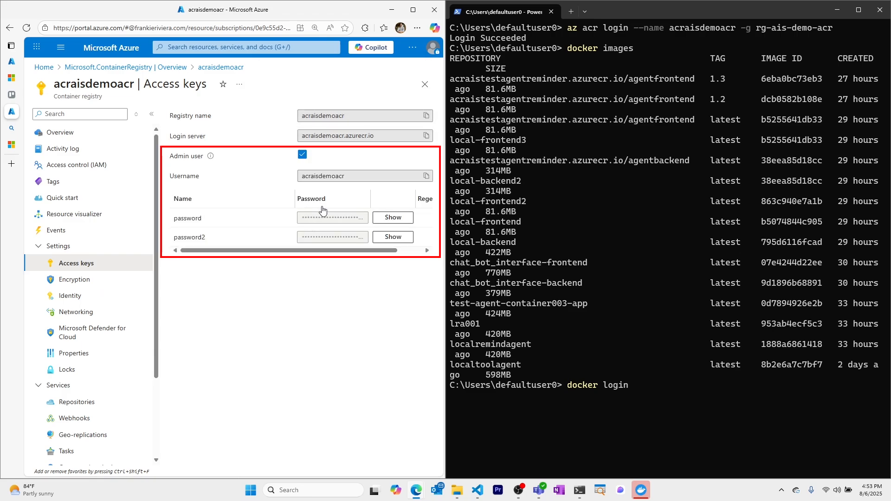
left_click(77, 402)
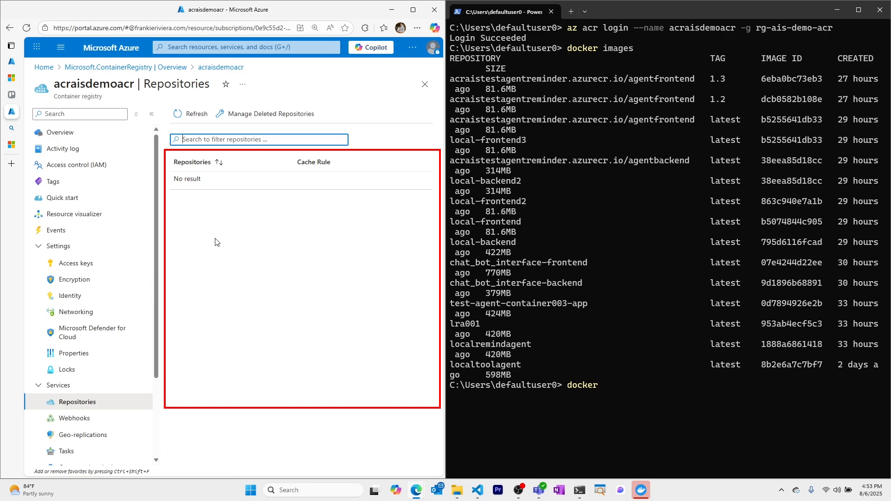
mouse_move(517, 314)
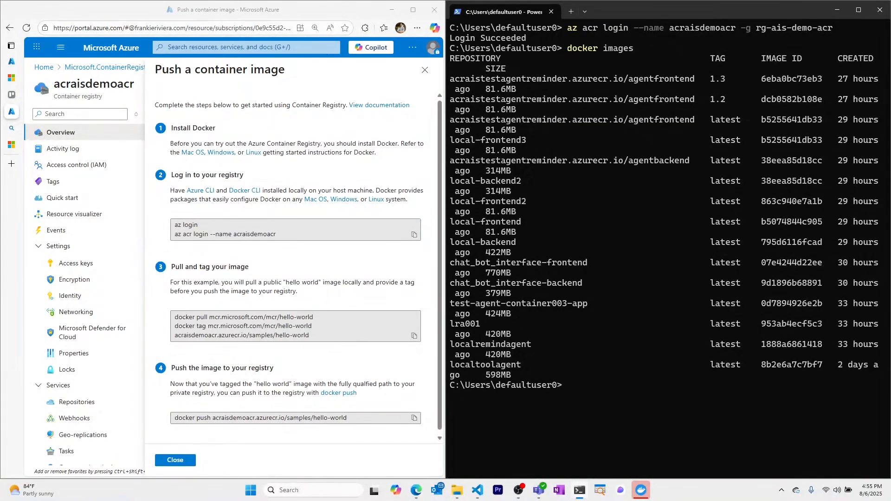
- Tag local-backend2 as acraisdemoacr.azurecr.io/image01 and list the local images to confirm
type("d")
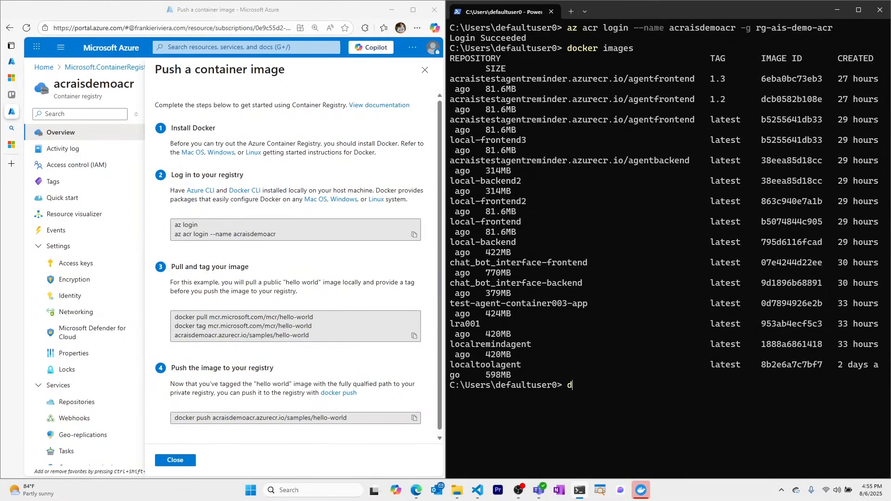
type("ocker tag")
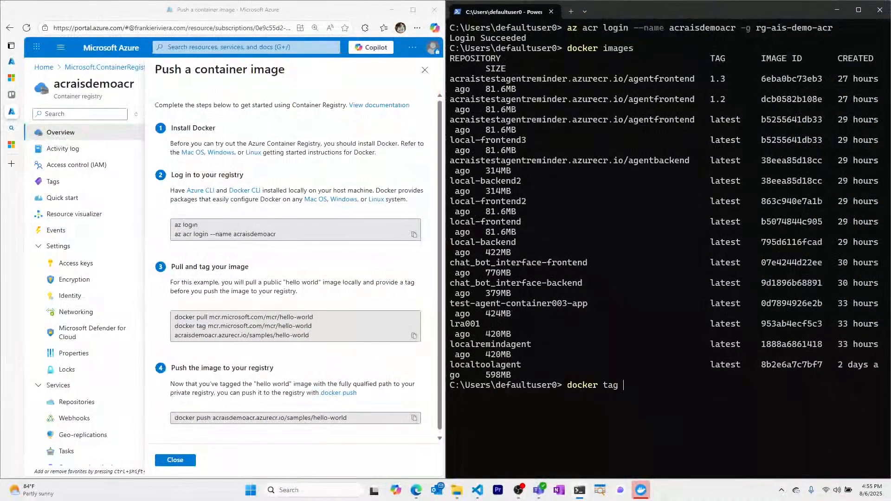
type("local-")
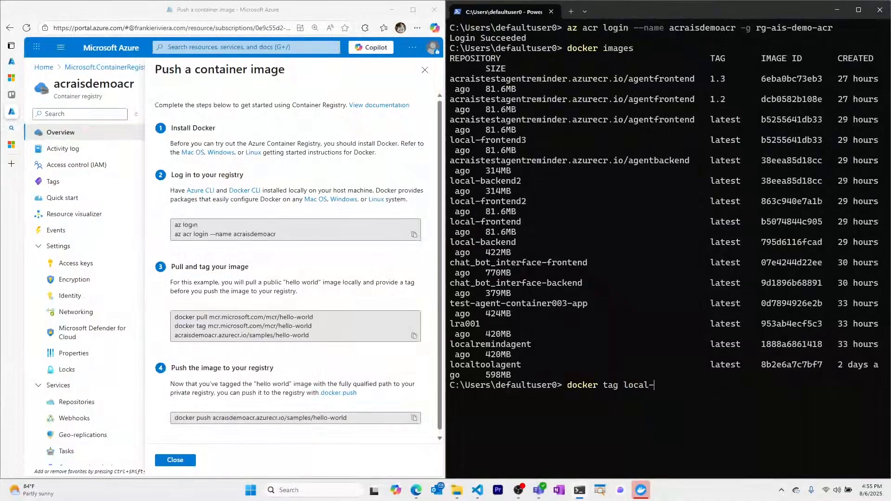
type("backend2")
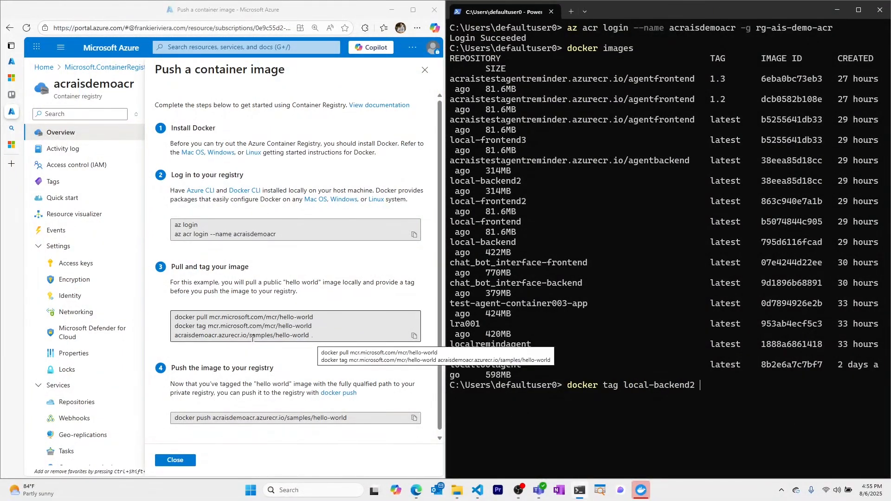
double_click(229, 335)
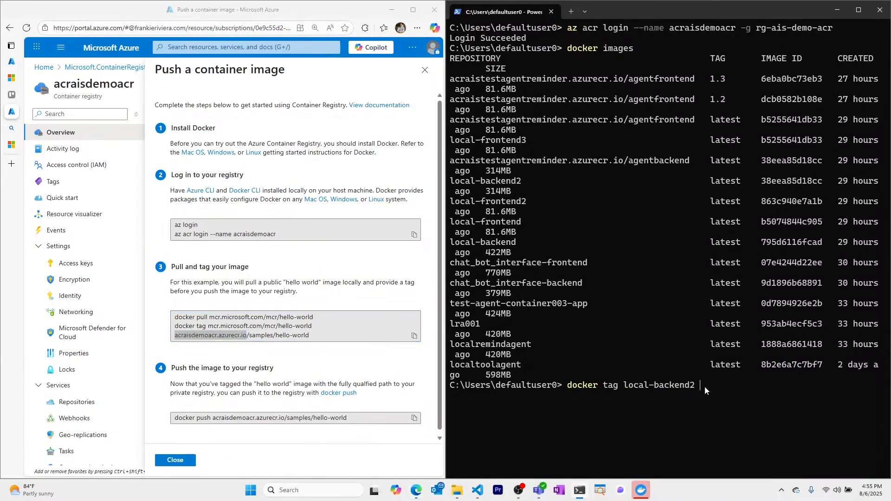
type("acraisdemoacr.azurecr.io/i")
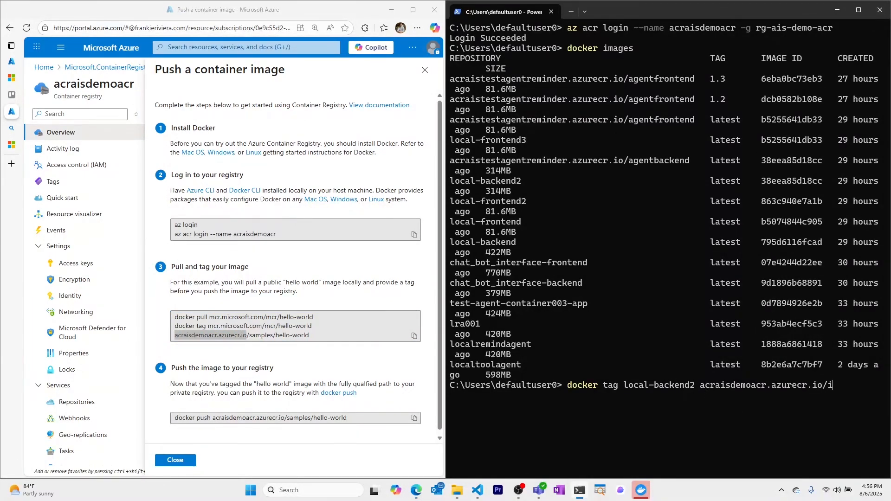
type("mage")
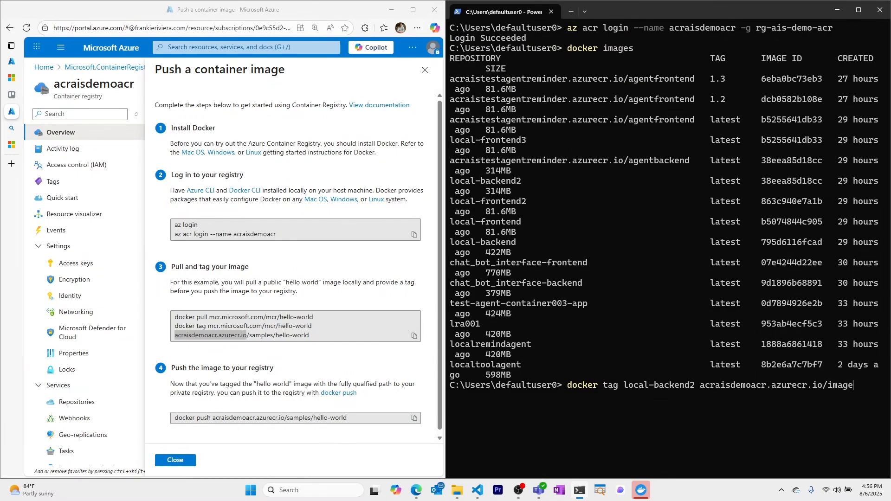
type("01")
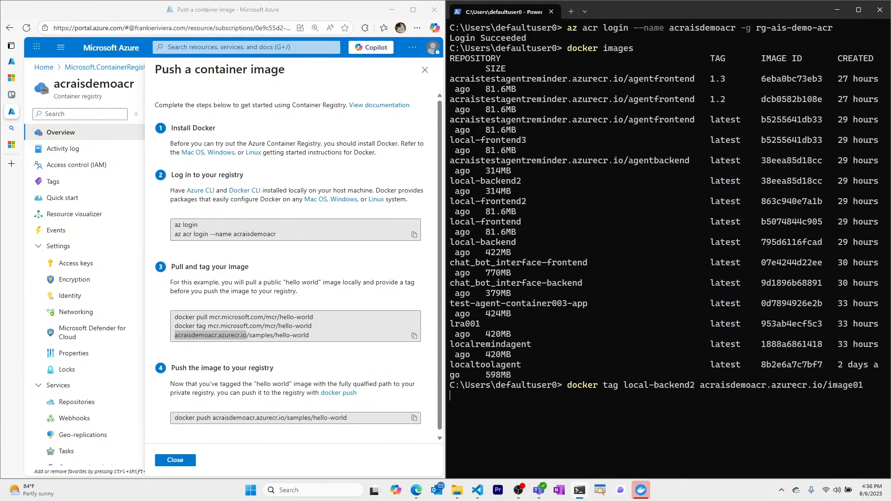
type("docker images")
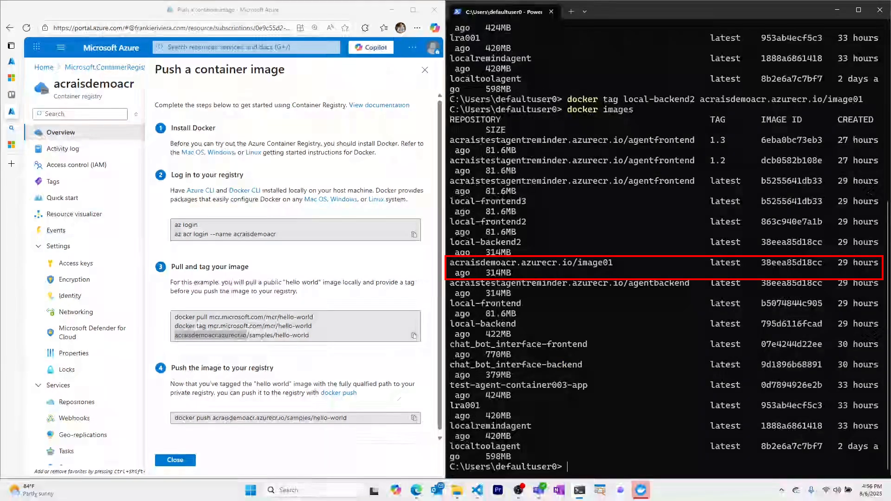
type("docker tag local-backend2 acraisdemoacr.azurecr.io/image01")
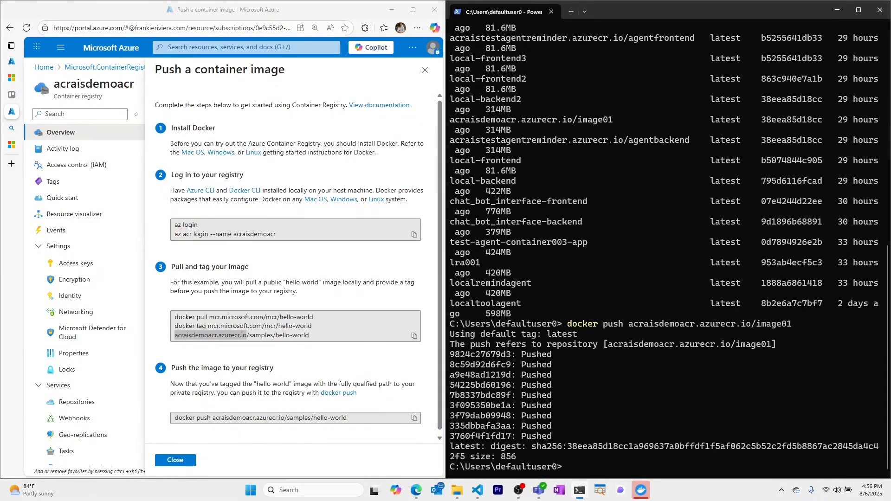
- Check the acraisdemoacr Repositories list for the pushed image01
left_click(77, 402)
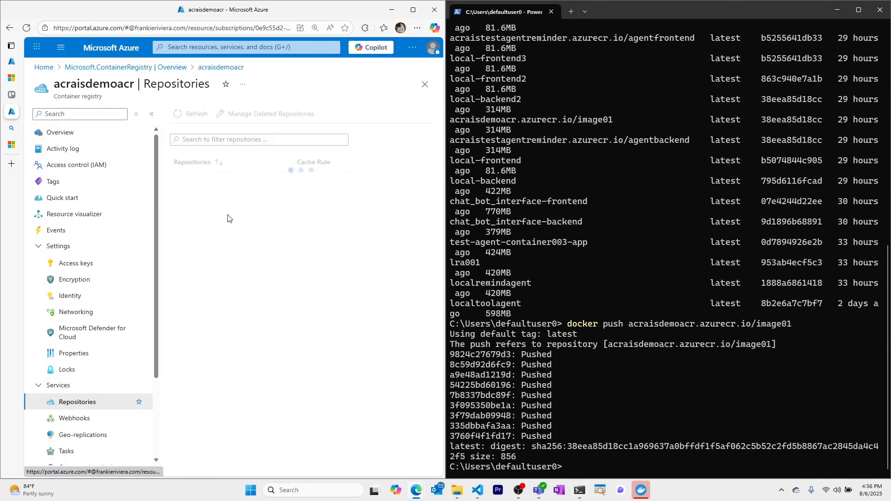